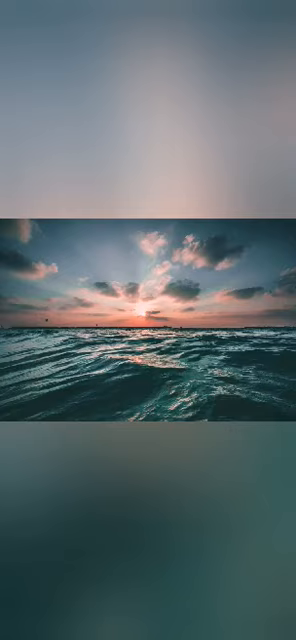
pyautogui.hscroll(-3)
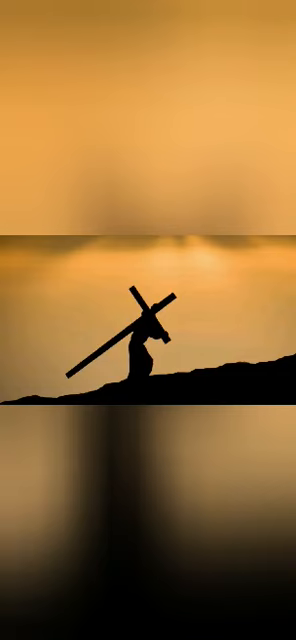
pyautogui.scroll(3)
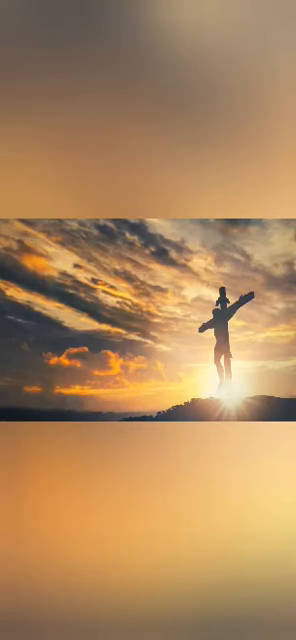